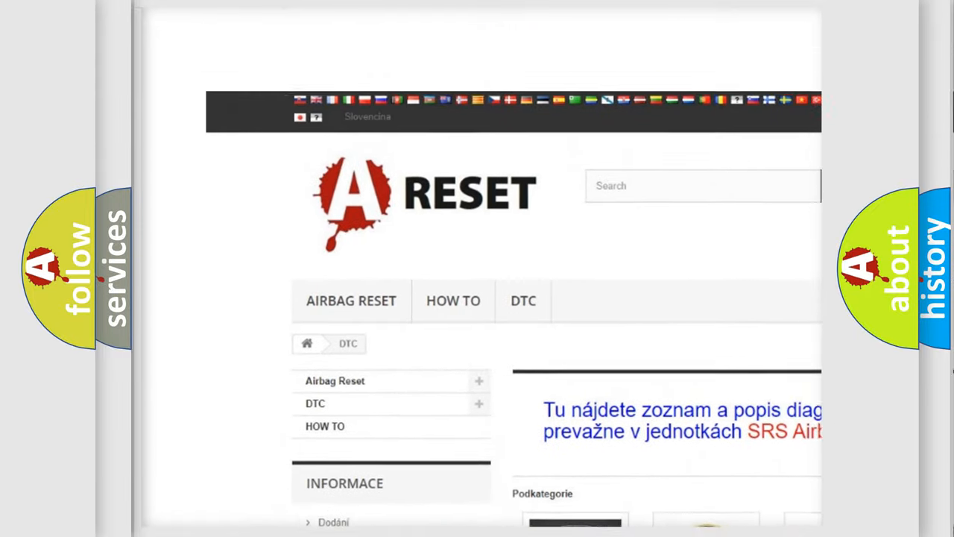
# Step: Pick Ford from the DTC category grid and browse its diagnostic code list
pyautogui.scroll(-3)
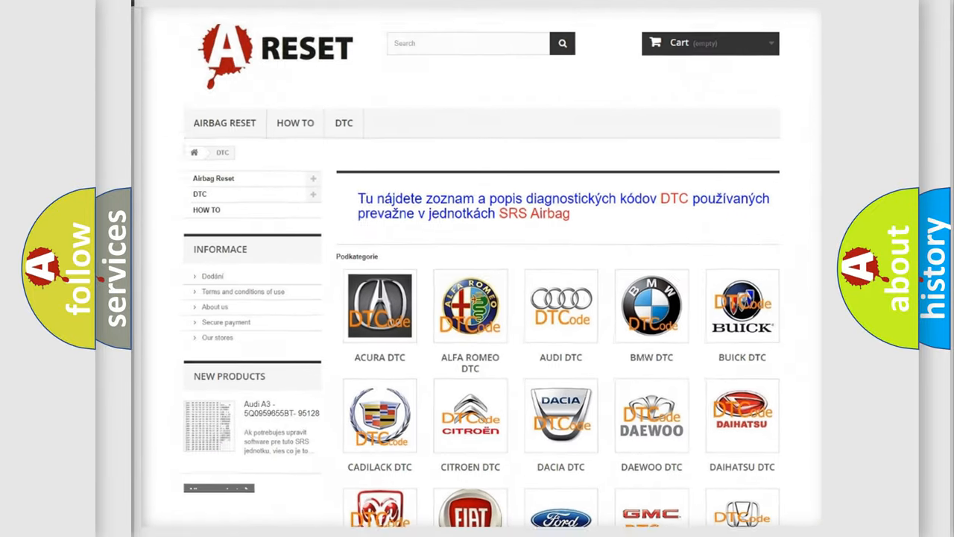
pyautogui.scroll(-3)
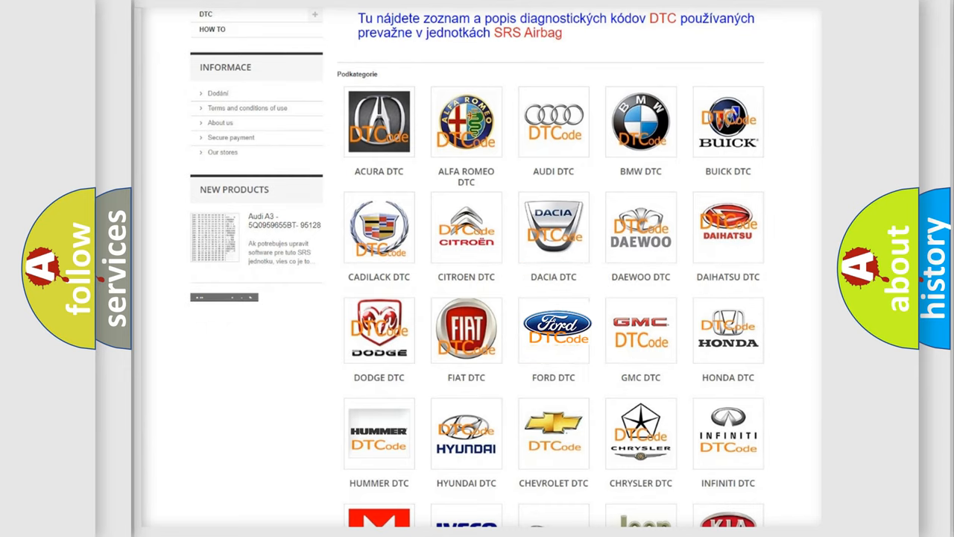
pyautogui.click(553, 328)
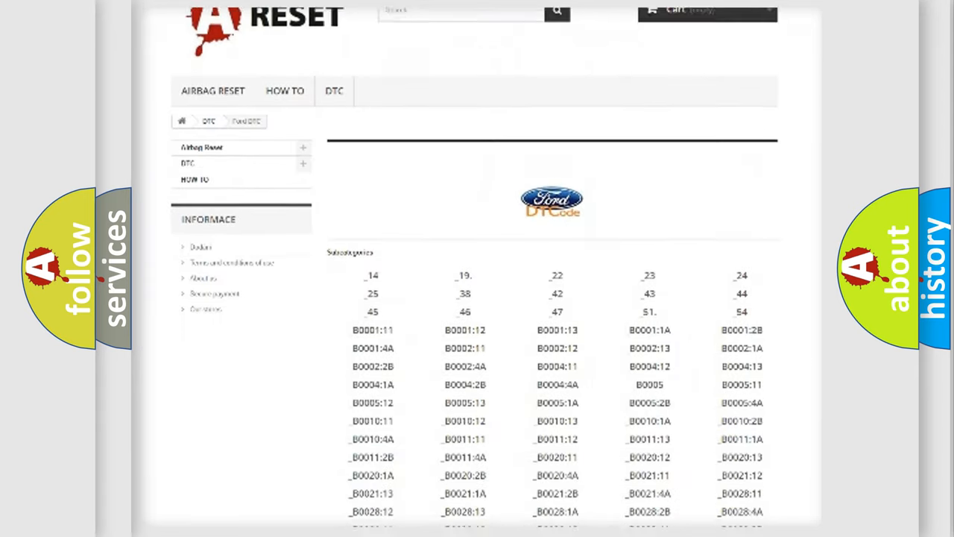
pyautogui.scroll(-3)
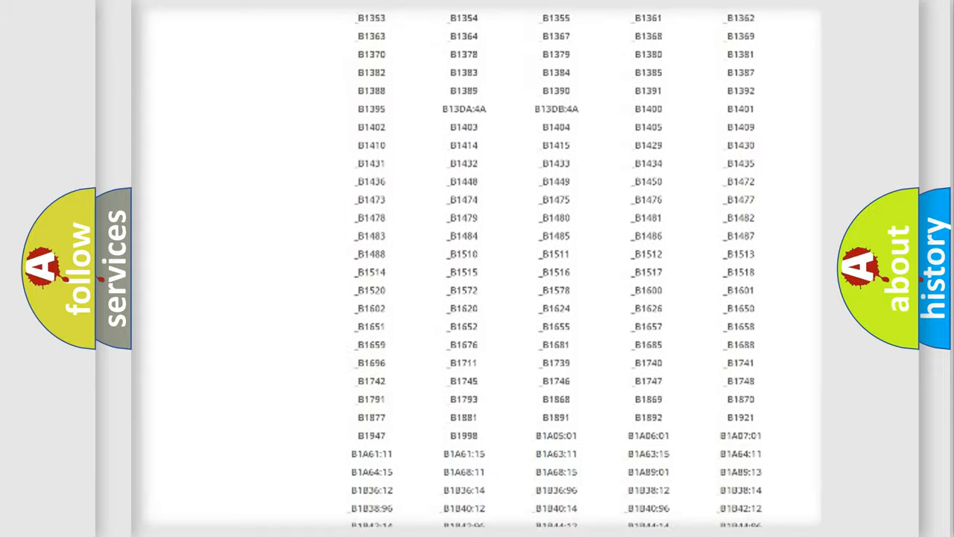